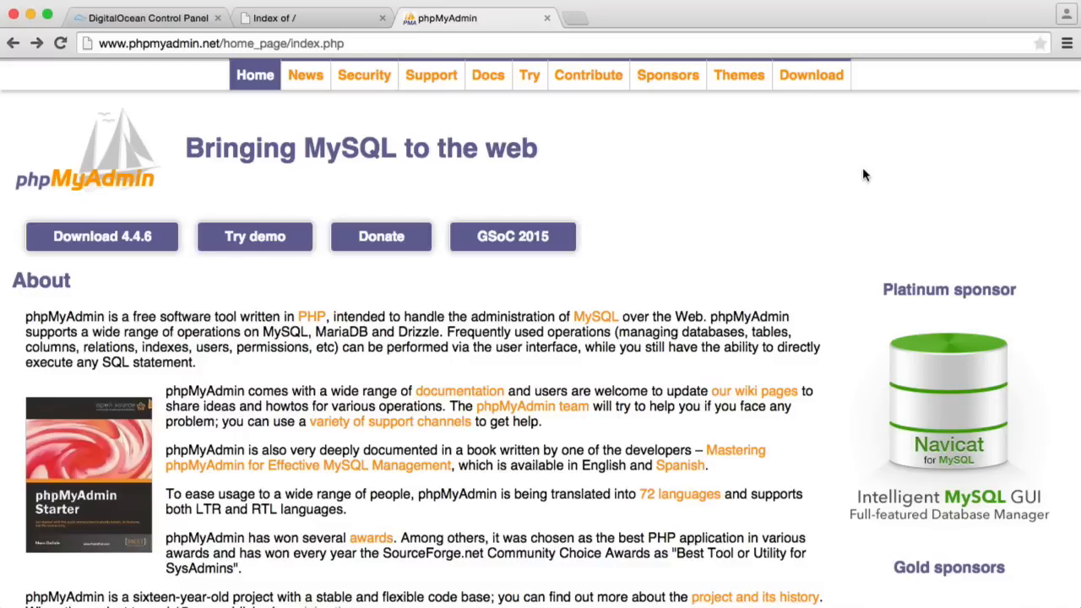
{"action": "mouse_move", "coordinate": [865, 174]}
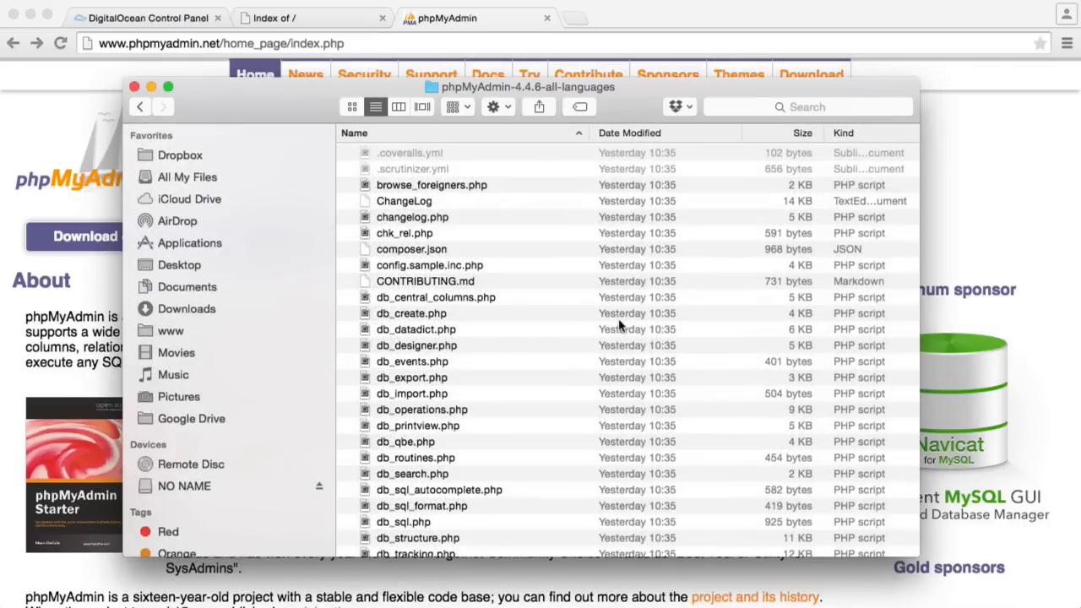
Scroll through the extracted phpMyAdmin-4.4.6-all-languages folder's files
{"action": "scroll", "scroll_direction": "down", "scroll_amount": 3}
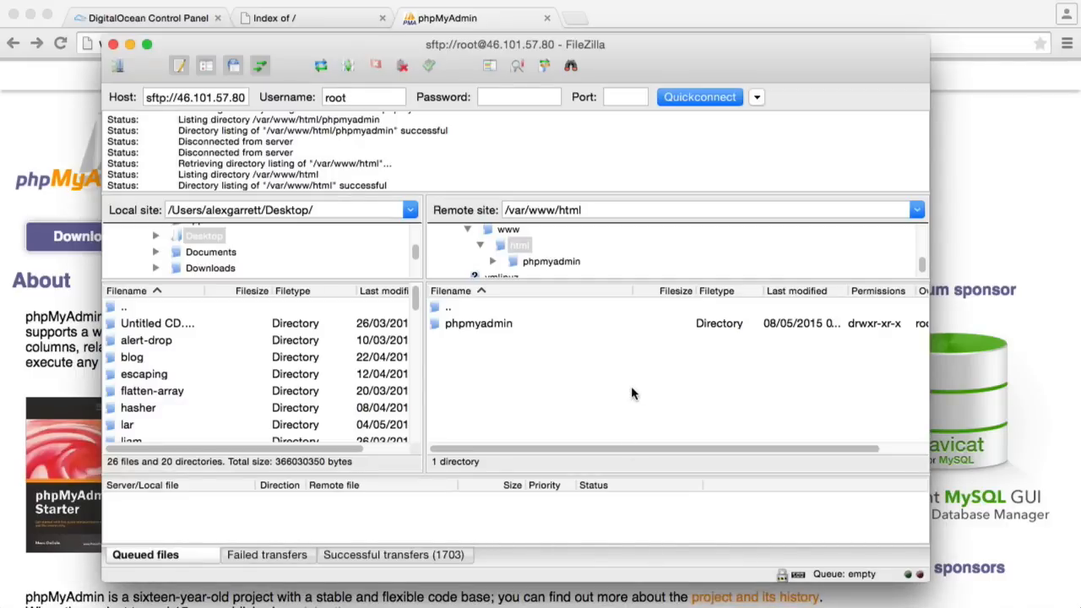
{"action": "mouse_move", "coordinate": [477, 323]}
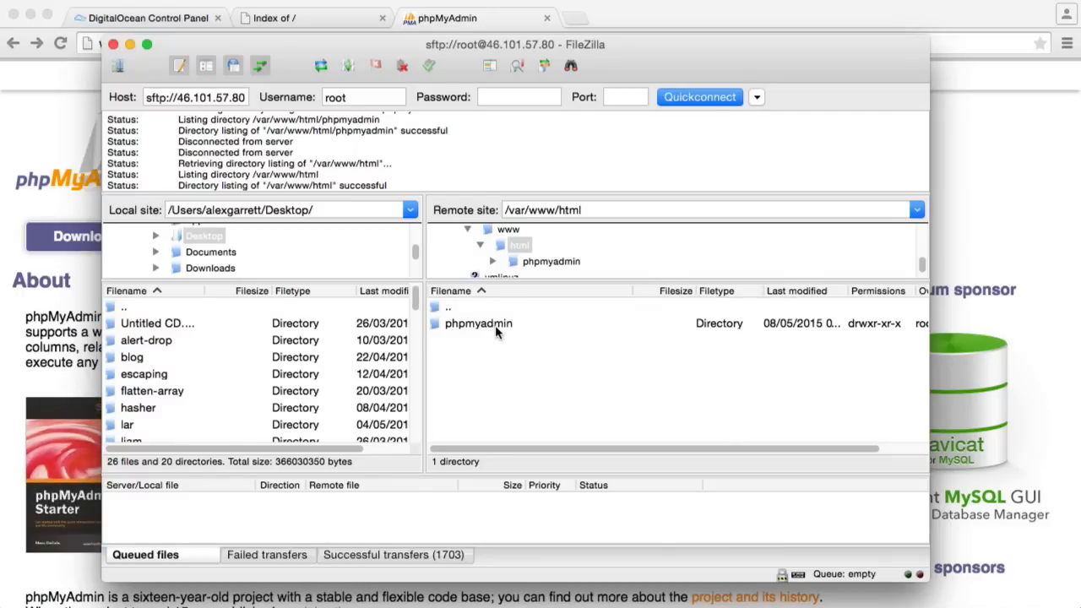
Open the phpmyadmin directory under /var/www/html and scroll through its uploaded files
{"action": "double_click", "coordinate": [478, 323]}
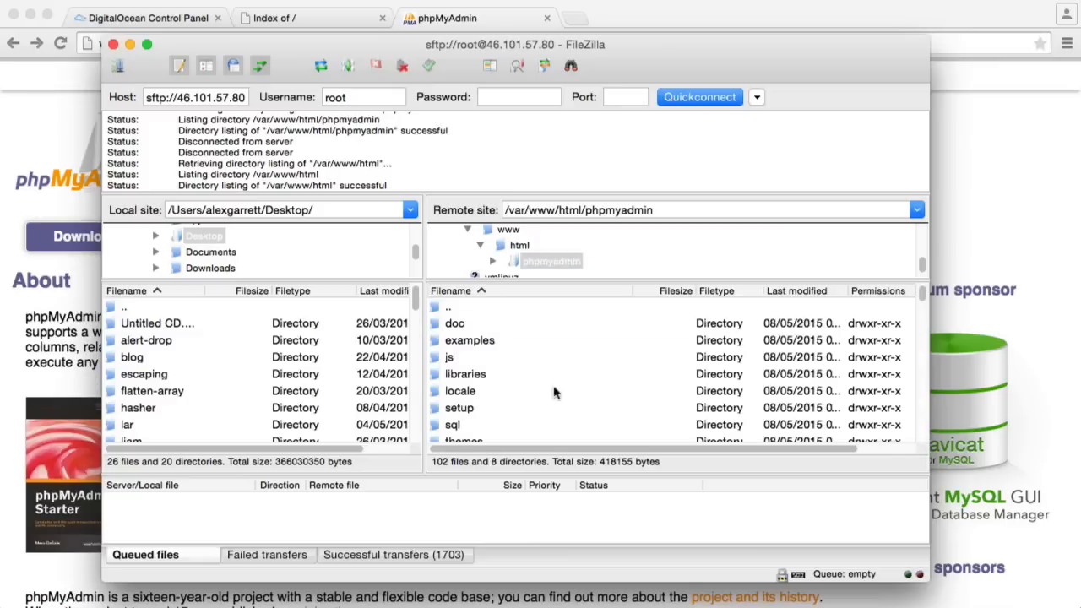
{"action": "scroll", "scroll_direction": "down", "scroll_amount": 3}
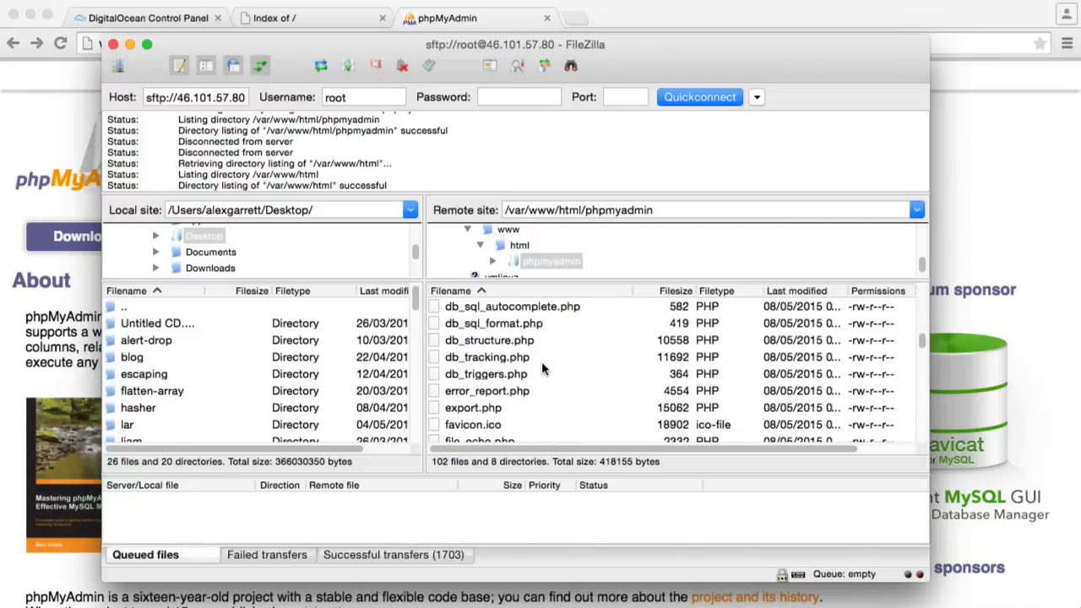
{"action": "scroll", "scroll_direction": "down", "scroll_amount": 3}
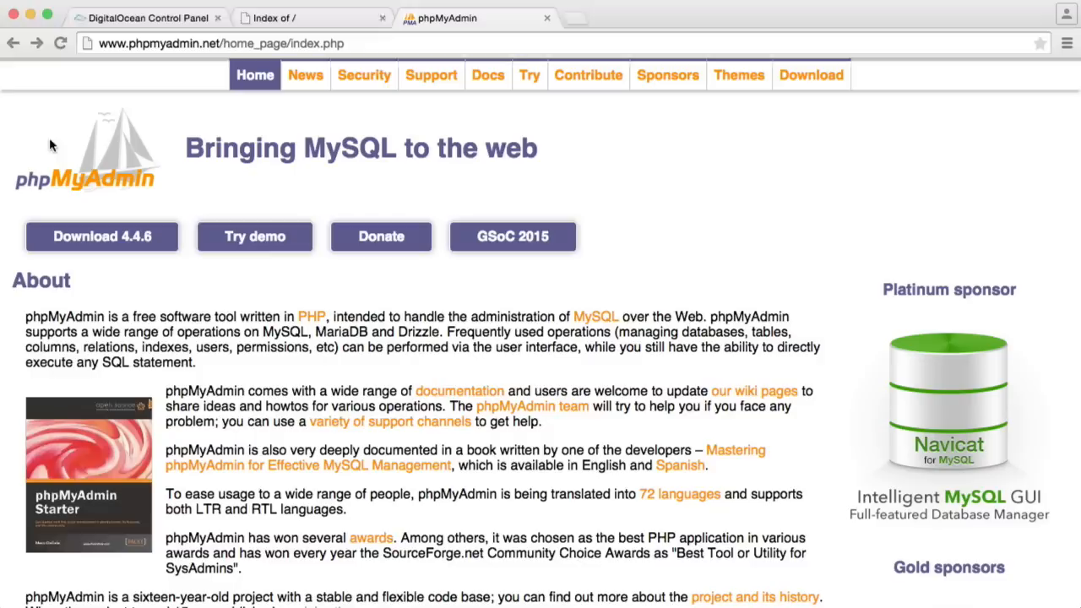
Load the server's /phpmyadmin welcome page and start typing a MySQL root login command
{"action": "left_click", "coordinate": [312, 18]}
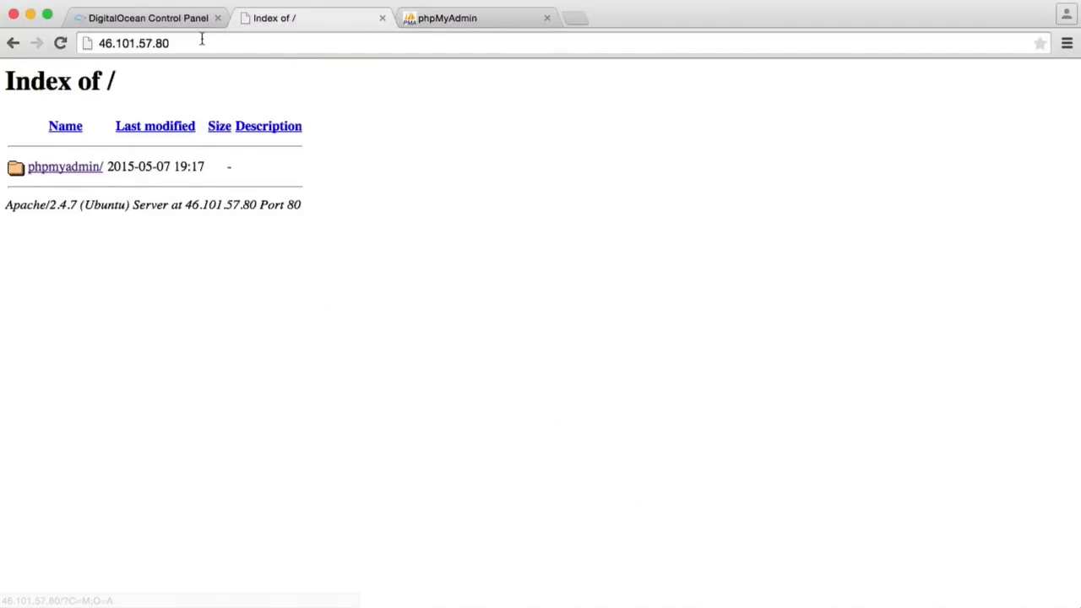
{"action": "type", "text": "/phpmyadmin/"}
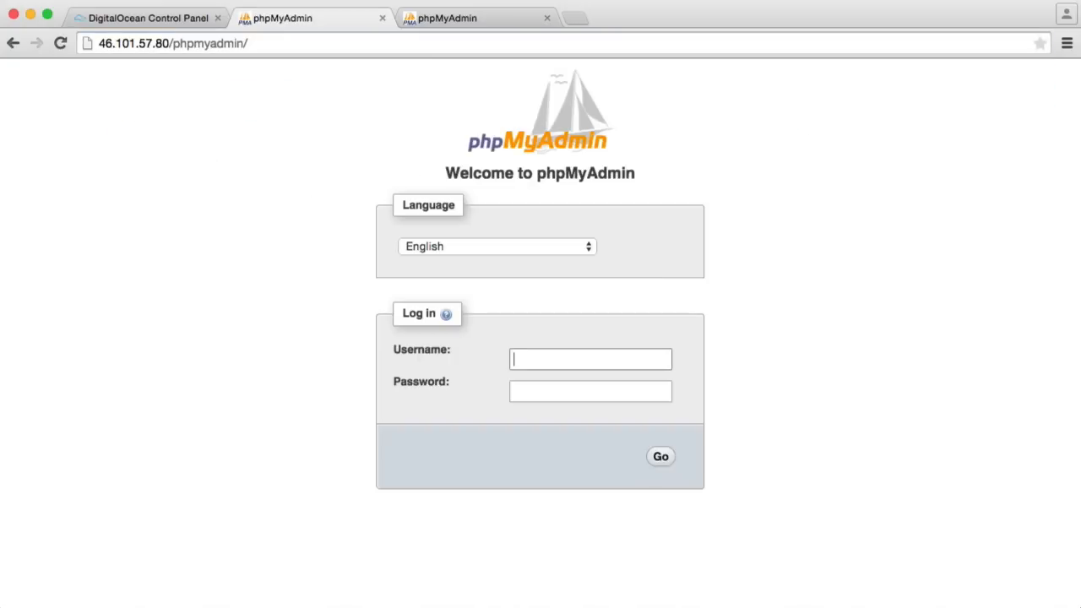
{"action": "mouse_move", "coordinate": [498, 241]}
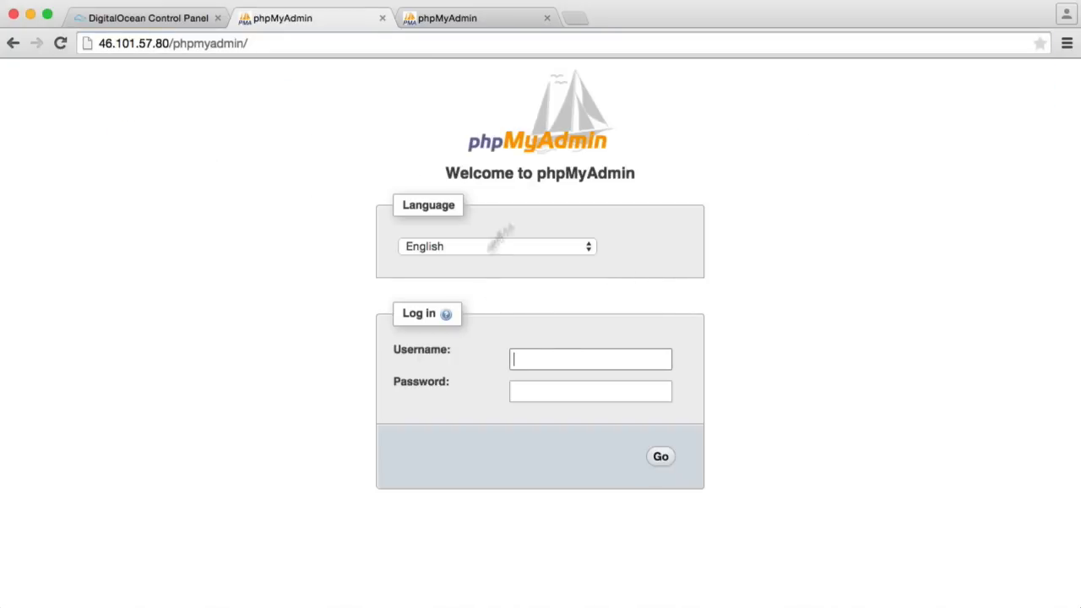
{"action": "mouse_move", "coordinate": [776, 306]}
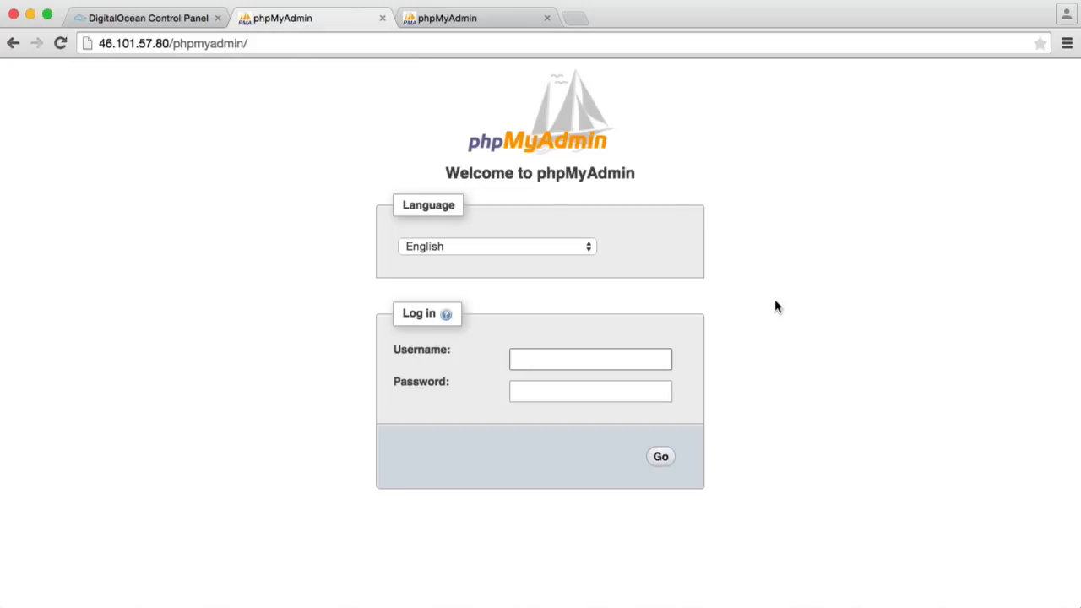
{"action": "type", "text": "root@project:~# mysql -u root -p"}
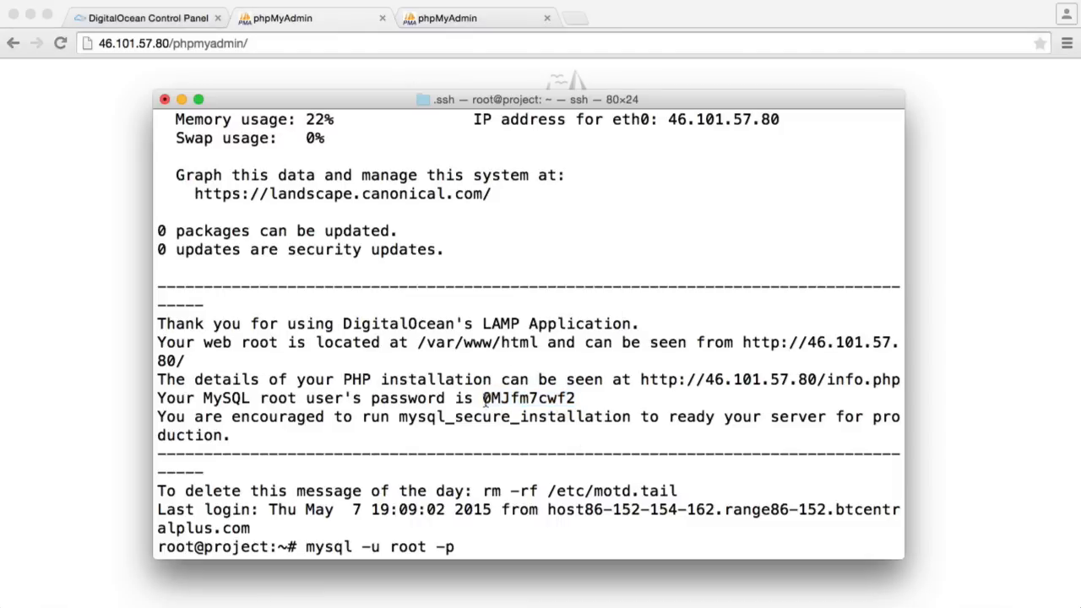
Select the MySQL root password shown in the SSH welcome message
{"action": "double_click", "coordinate": [528, 398]}
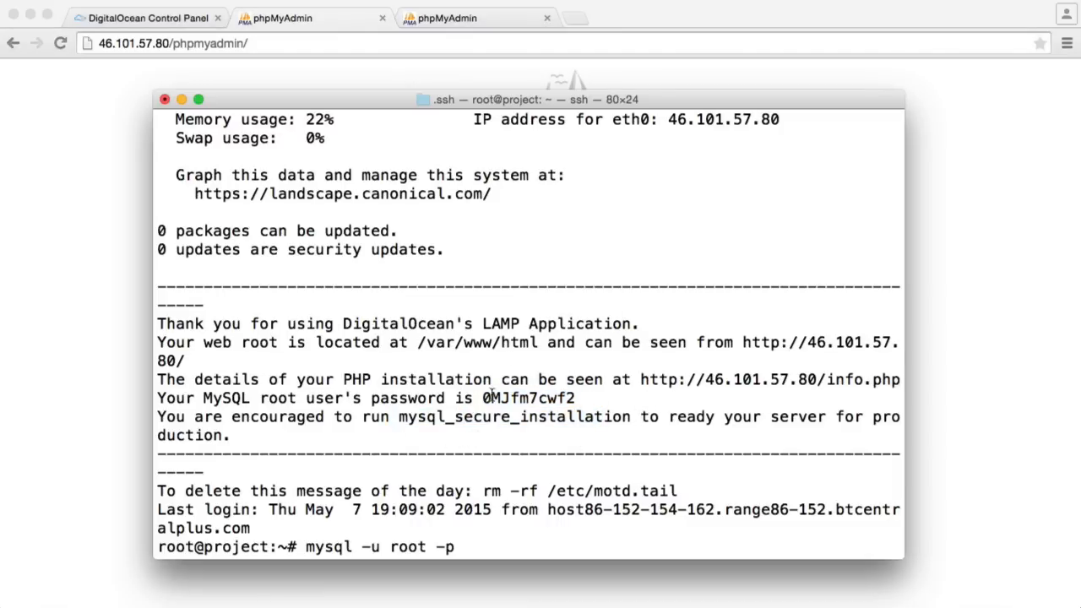
{"action": "double_click", "coordinate": [530, 398]}
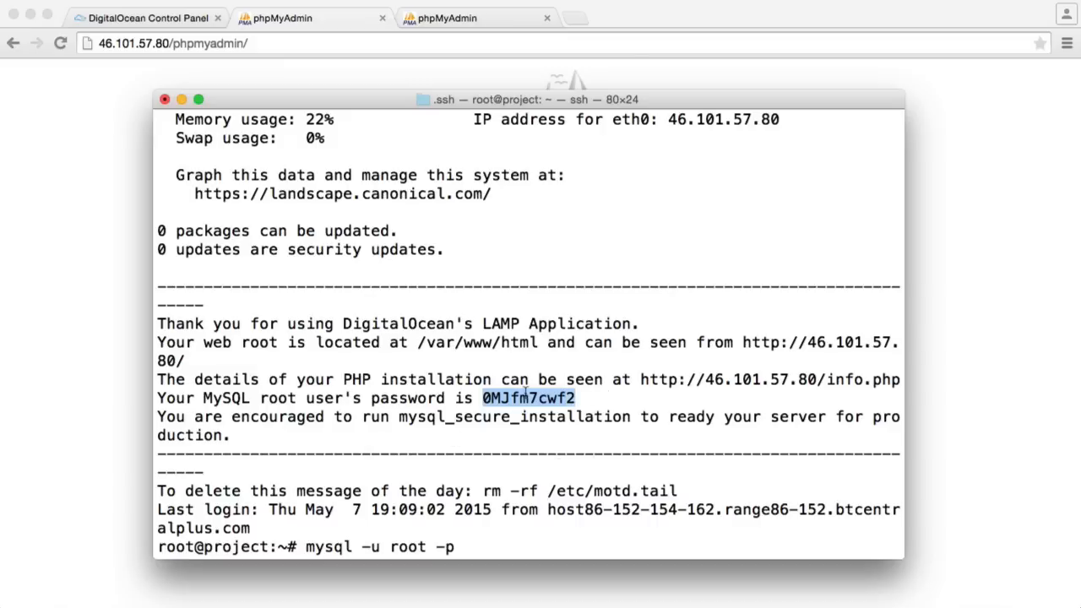
{"action": "mouse_move", "coordinate": [922, 312]}
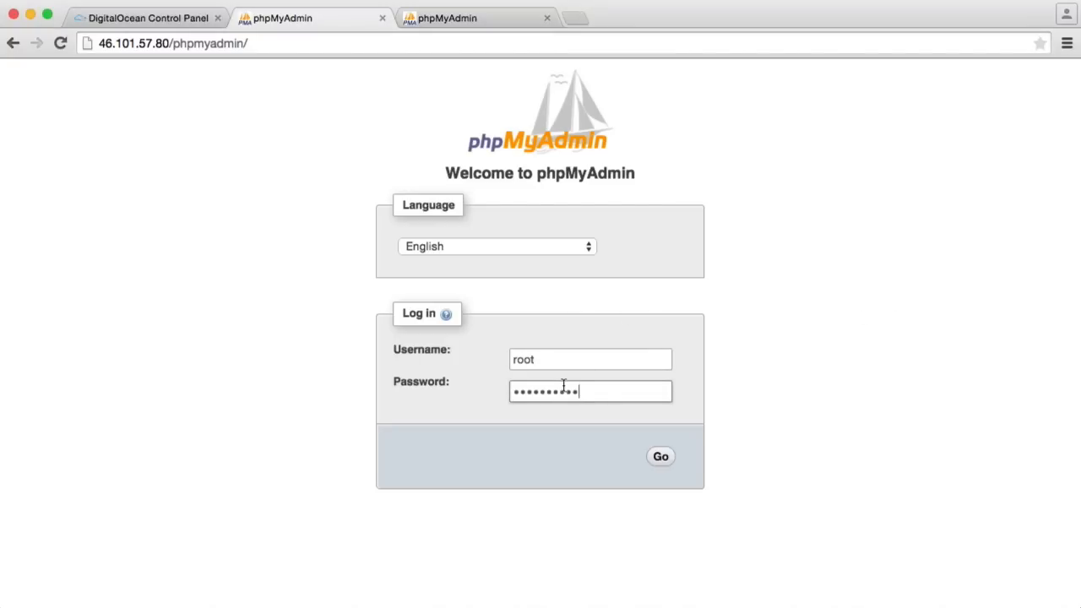
Submit the login form with username root and the copied MySQL password
{"action": "left_click", "coordinate": [660, 456]}
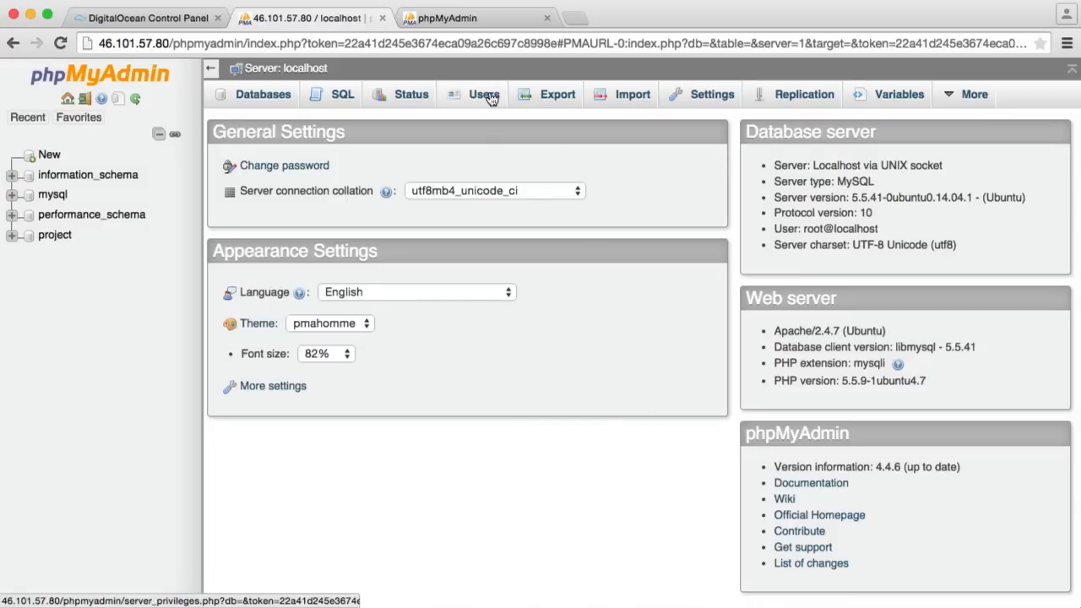
Expand the project database, check the users table's id and username columns, and browse its empty rows
{"action": "left_click", "coordinate": [484, 94]}
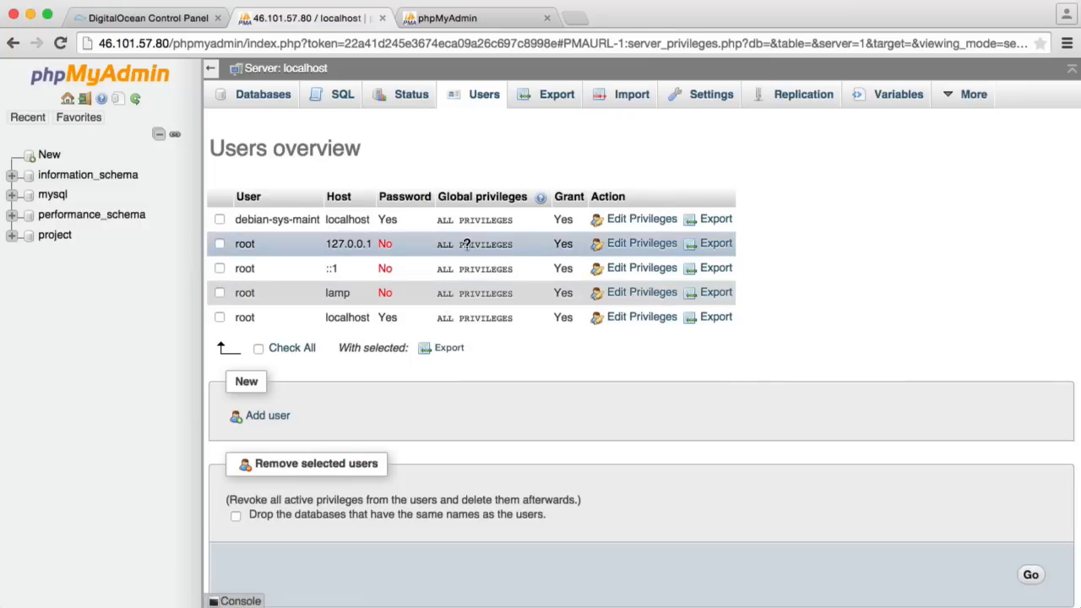
{"action": "left_click", "coordinate": [263, 94]}
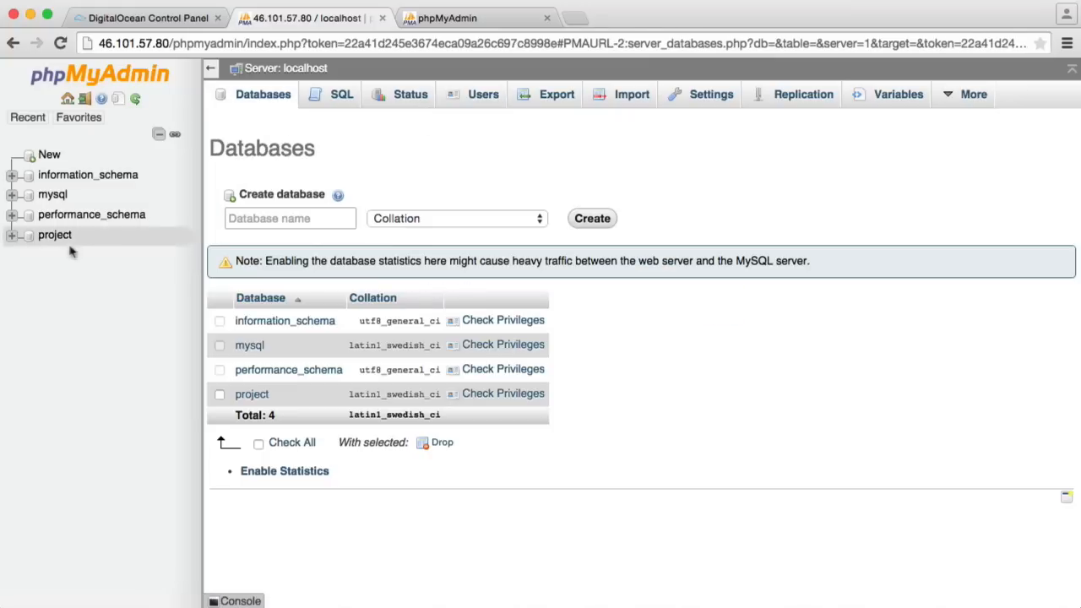
{"action": "left_click", "coordinate": [55, 234]}
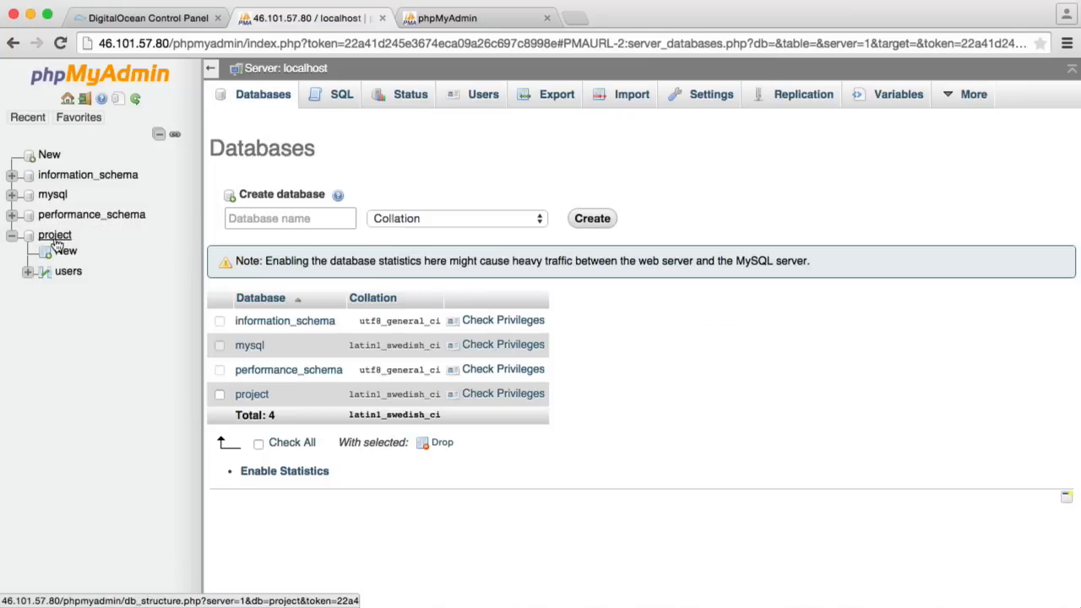
{"action": "left_click", "coordinate": [68, 271]}
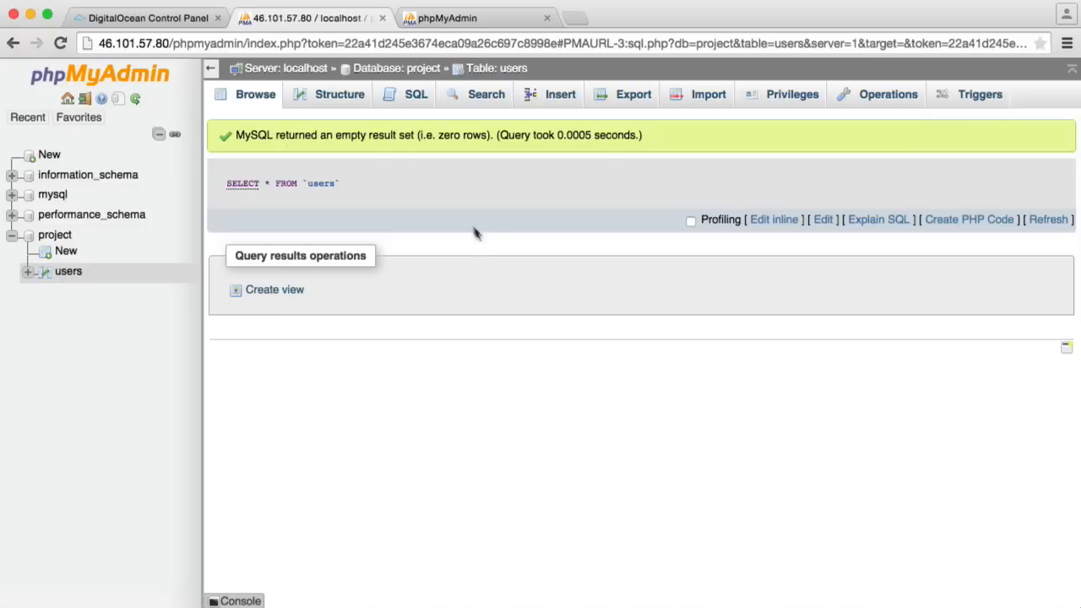
{"action": "left_click", "coordinate": [339, 94]}
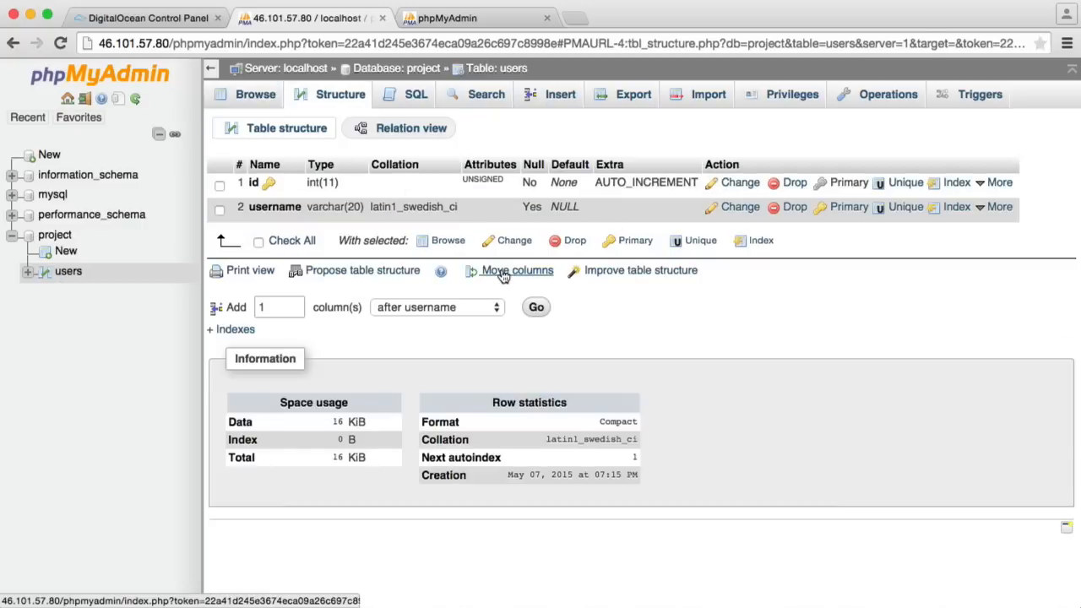
{"action": "left_click", "coordinate": [255, 93]}
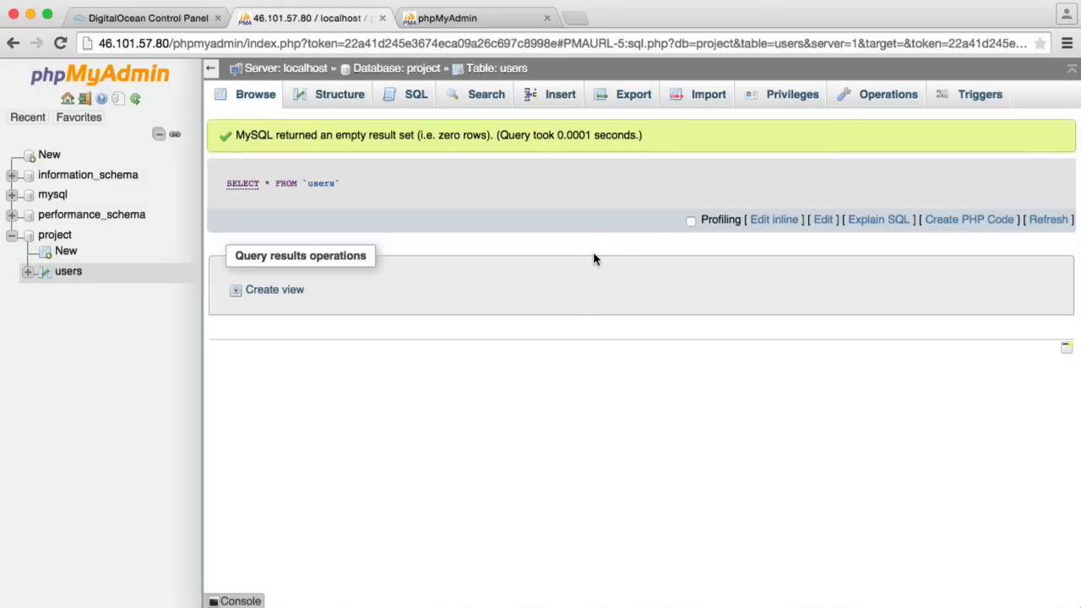
{"action": "mouse_move", "coordinate": [597, 259]}
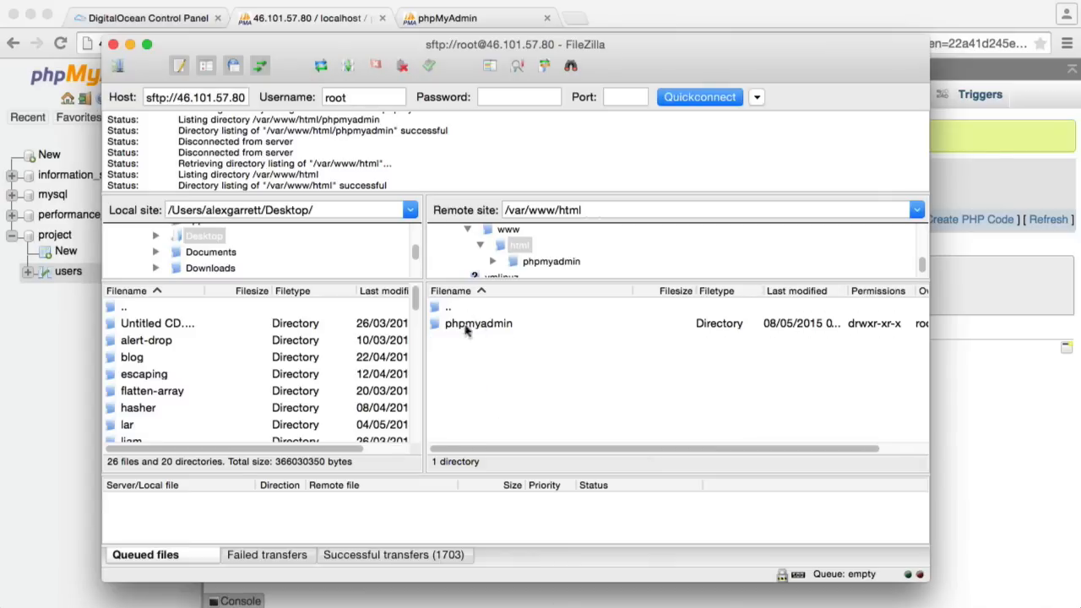
{"action": "mouse_move", "coordinate": [517, 336]}
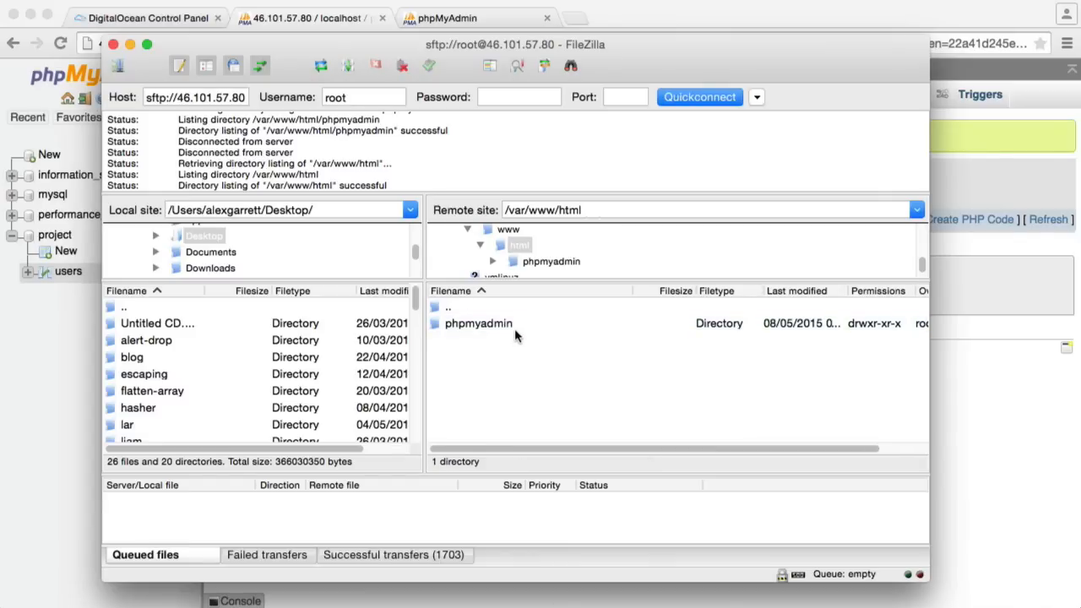
Select the phpmyadmin folder in FileZilla's web root, then return to the browser's users table
{"action": "left_click", "coordinate": [478, 324]}
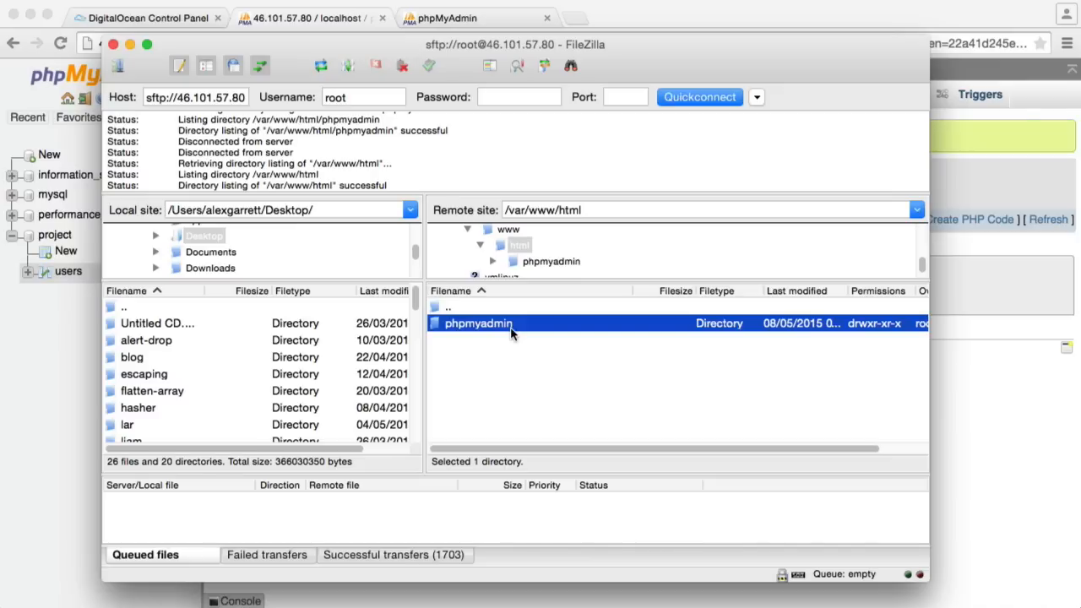
{"action": "mouse_move", "coordinate": [1012, 377]}
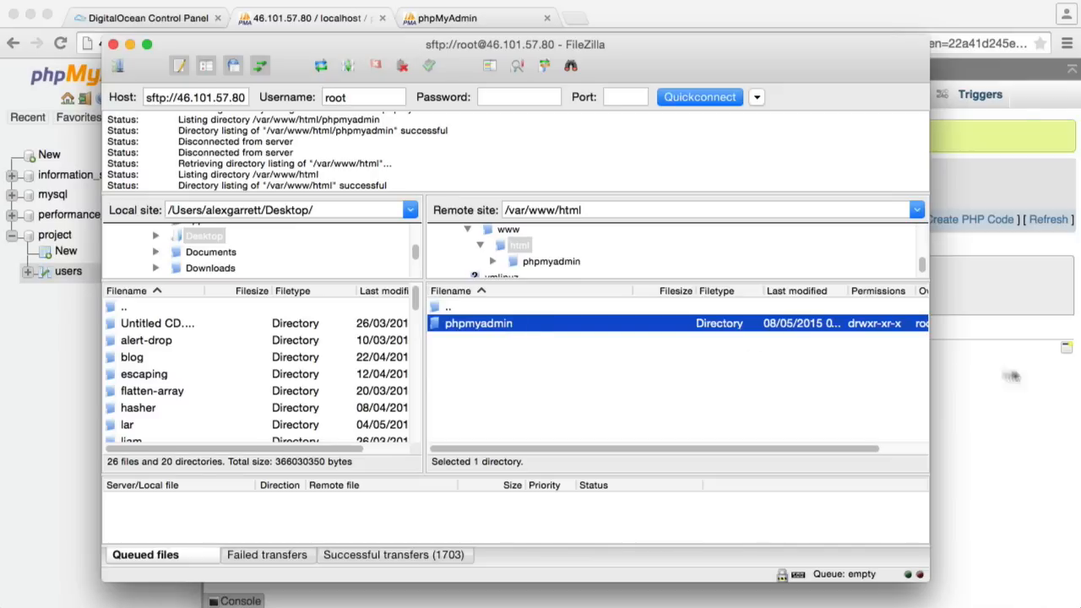
{"action": "left_click", "coordinate": [448, 18]}
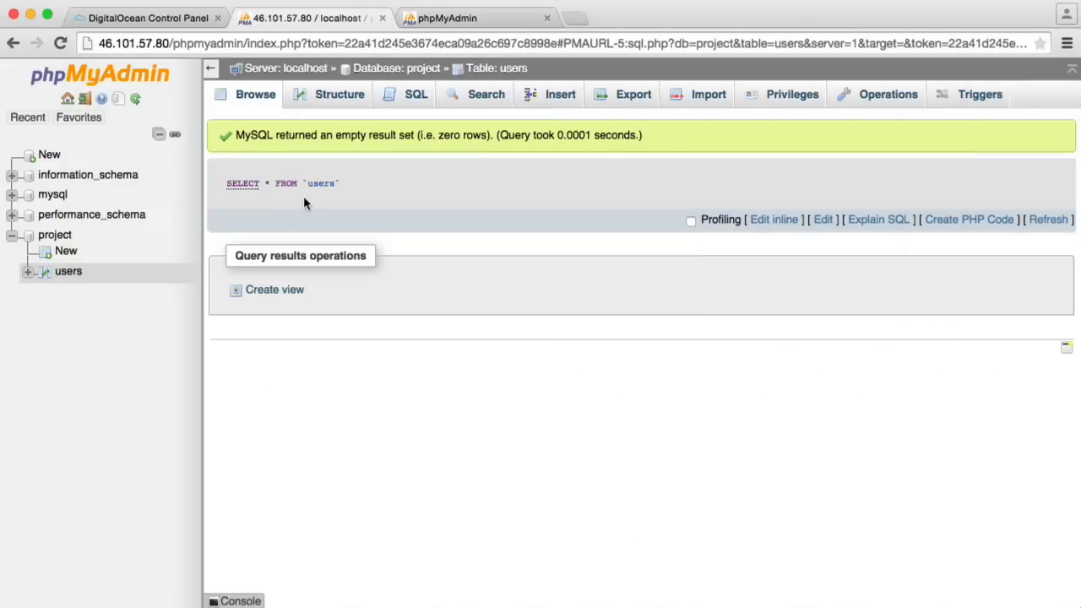